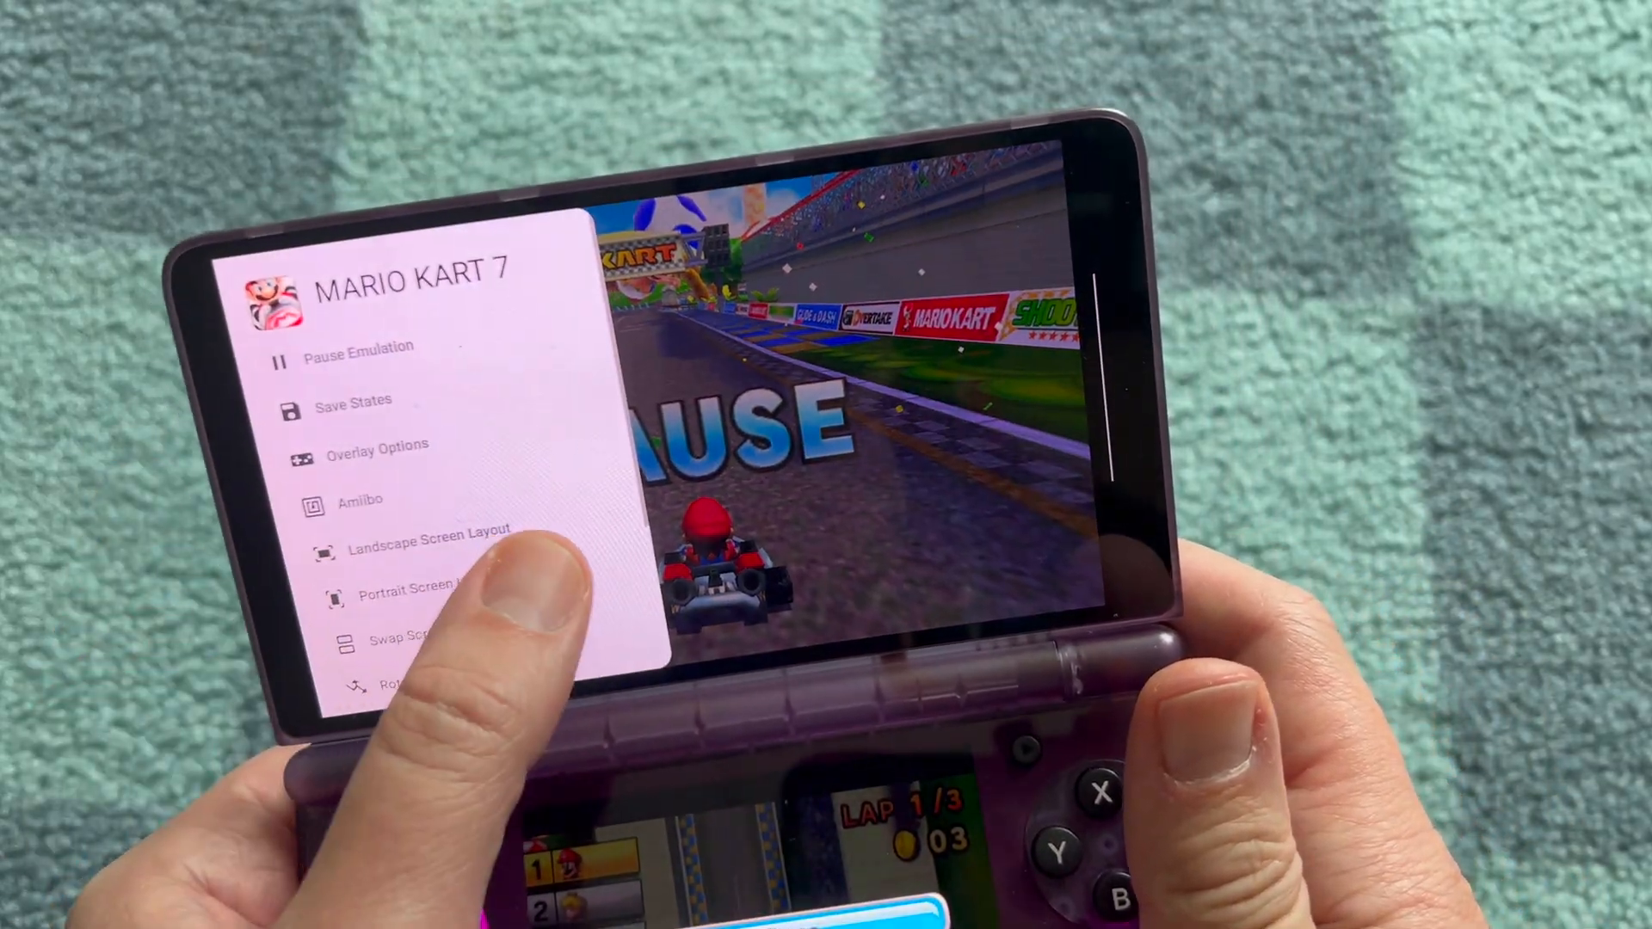
Close Mario Kart 7 in Azahar with confirmation, then launch Citra to its game list
{"action": "left_click", "coordinate": [444, 613]}
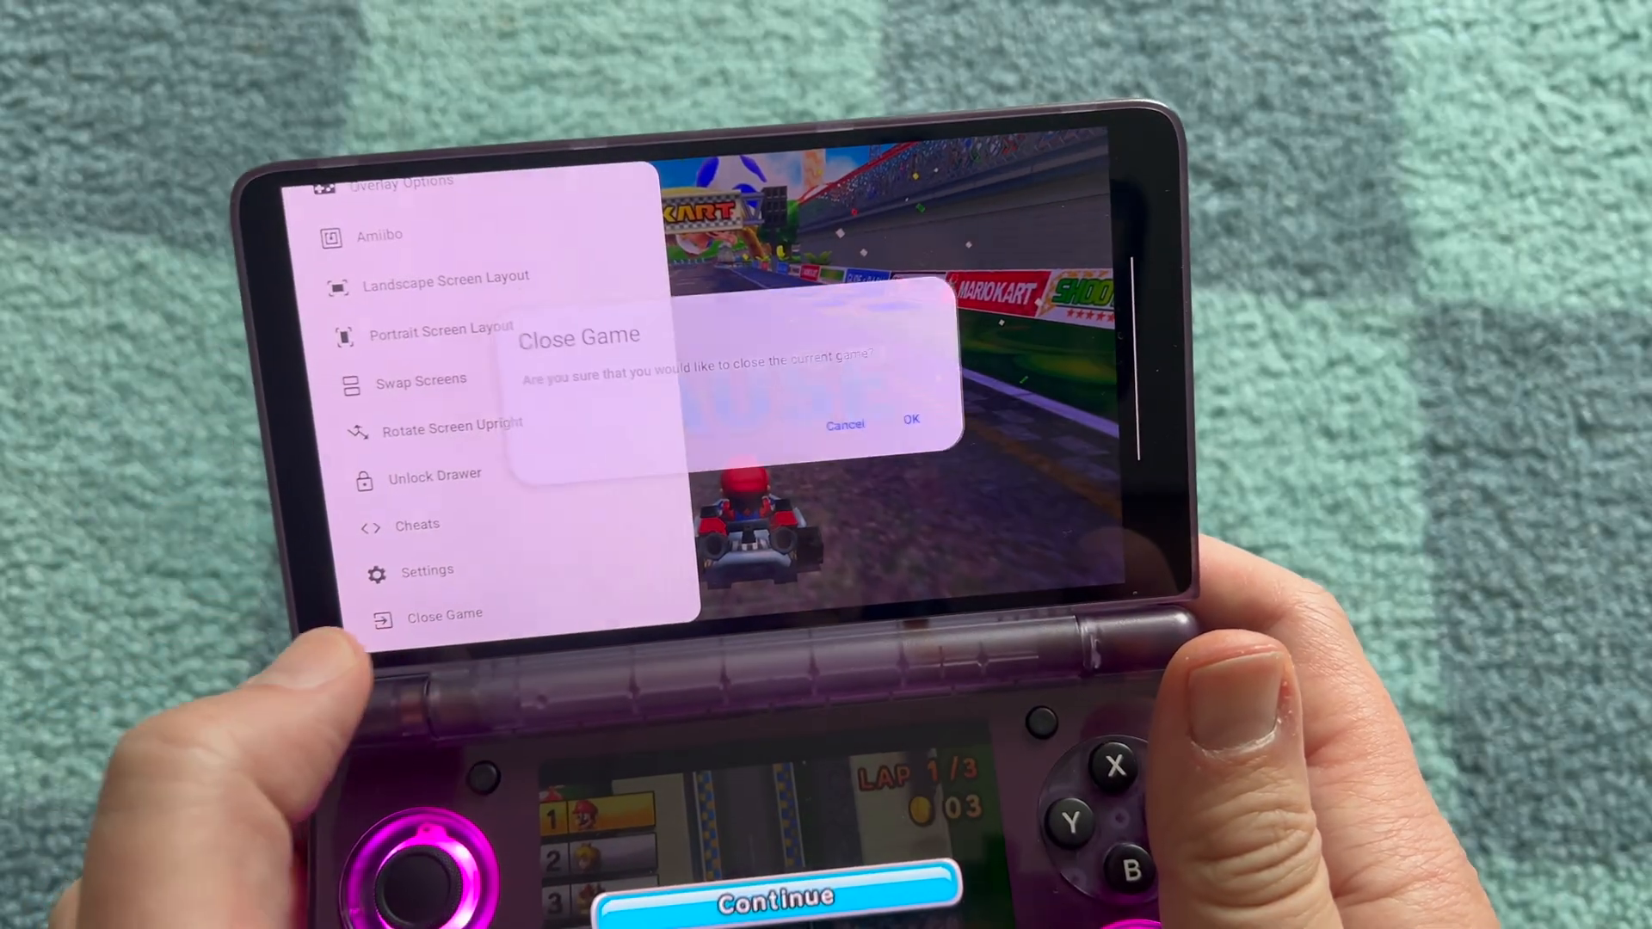
{"action": "left_click", "coordinate": [911, 424]}
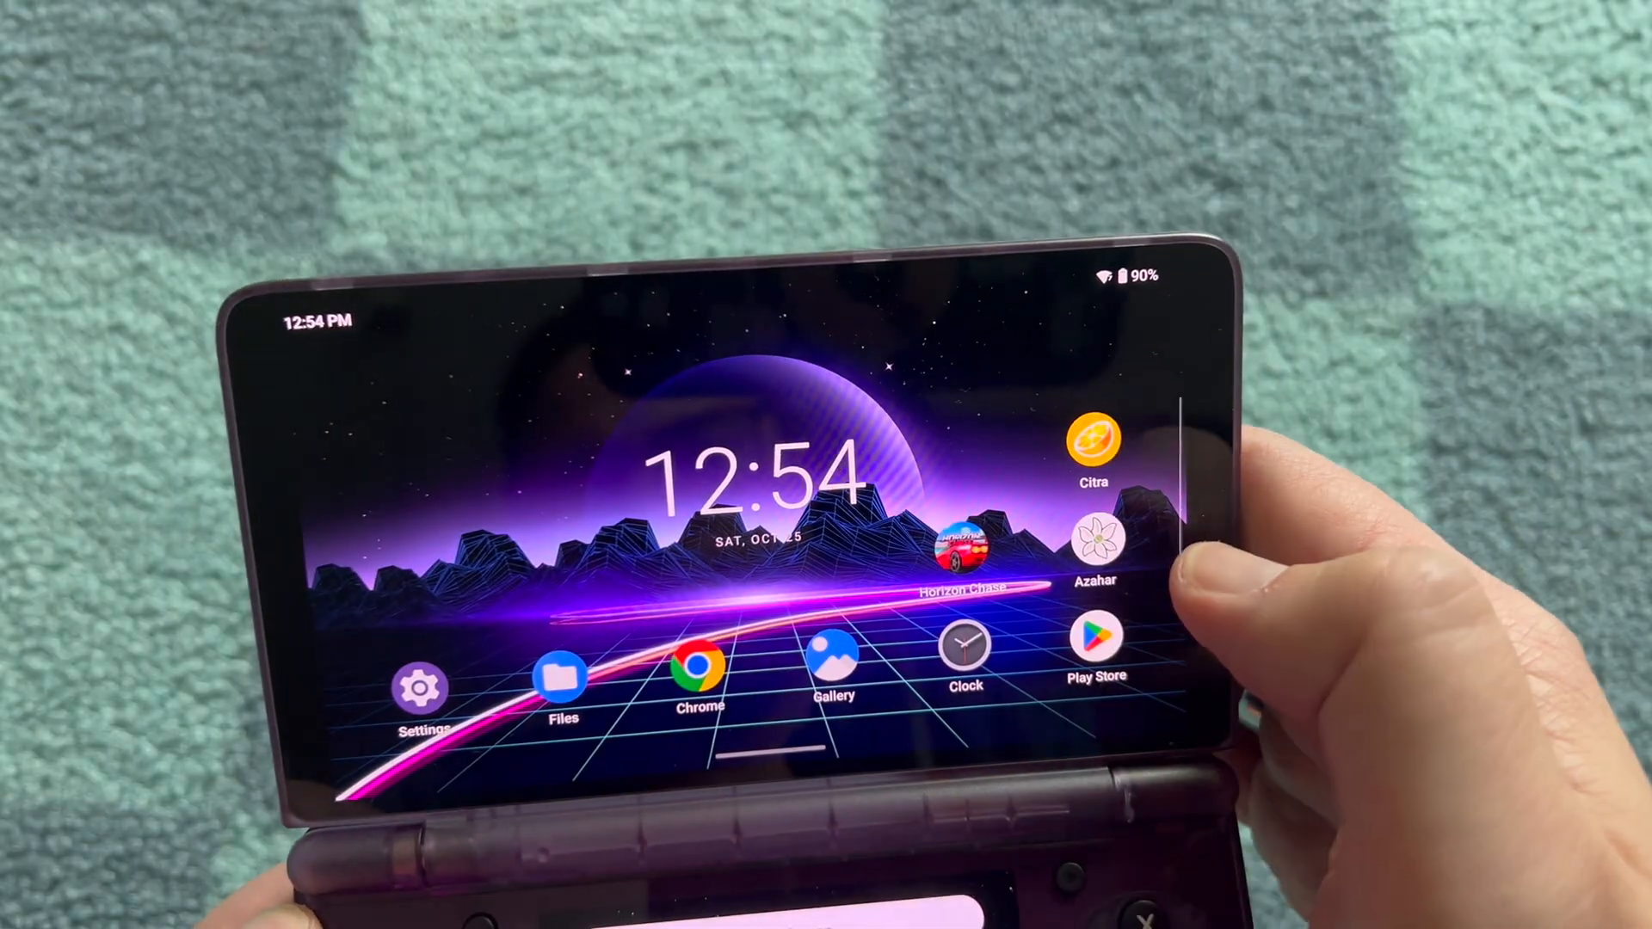
{"action": "left_click", "coordinate": [1096, 442]}
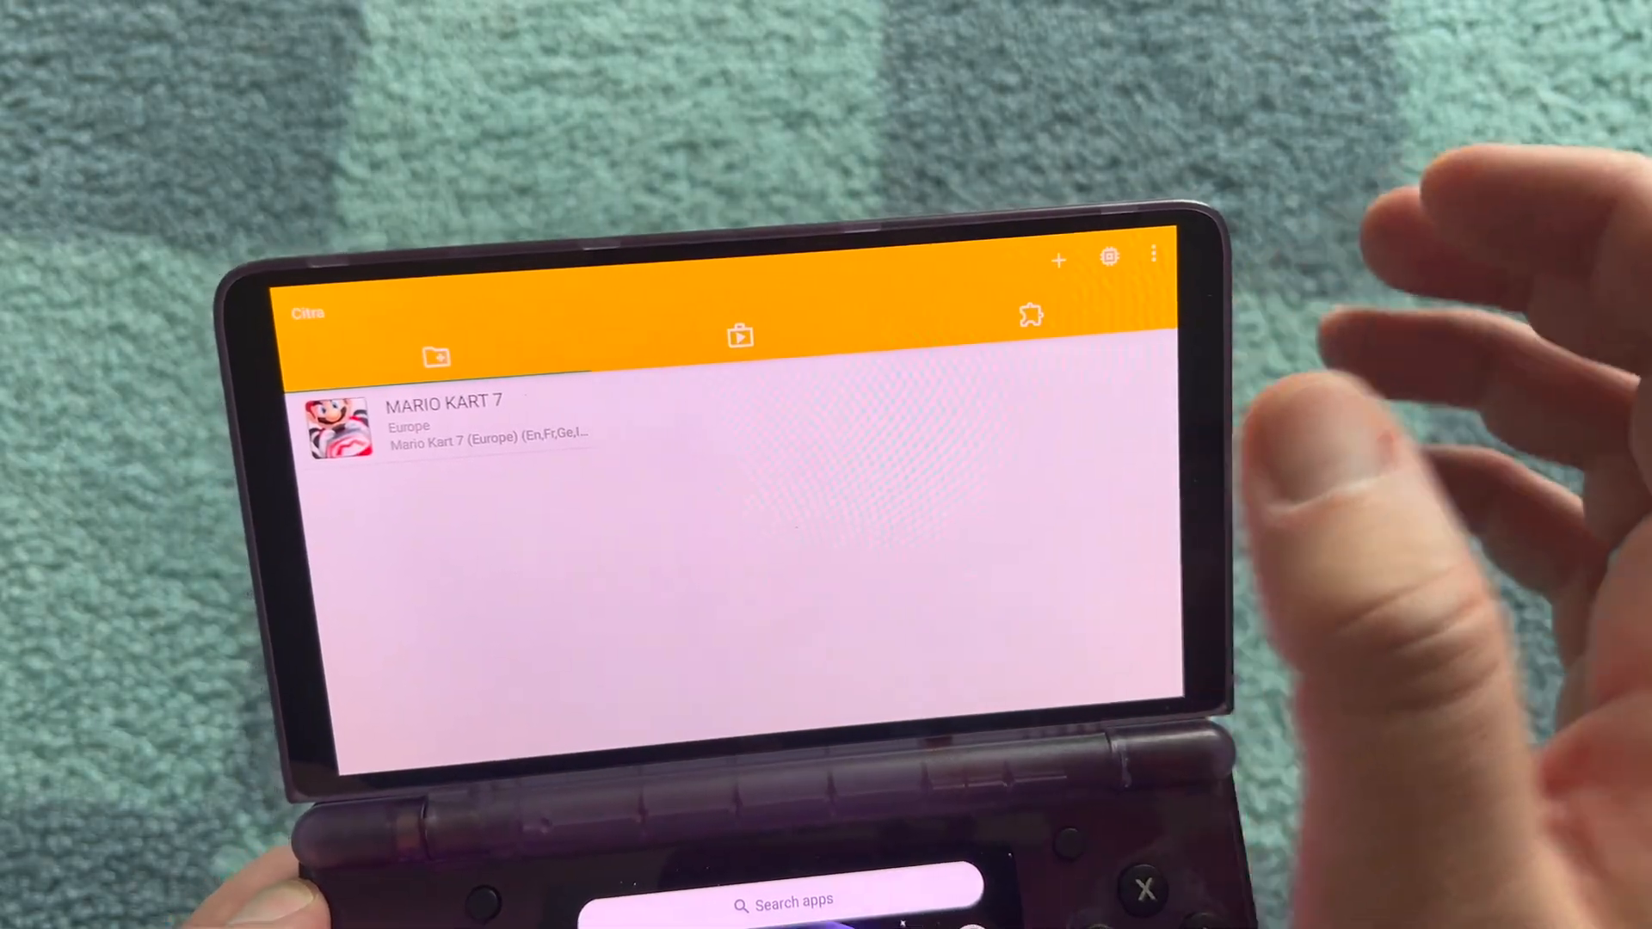